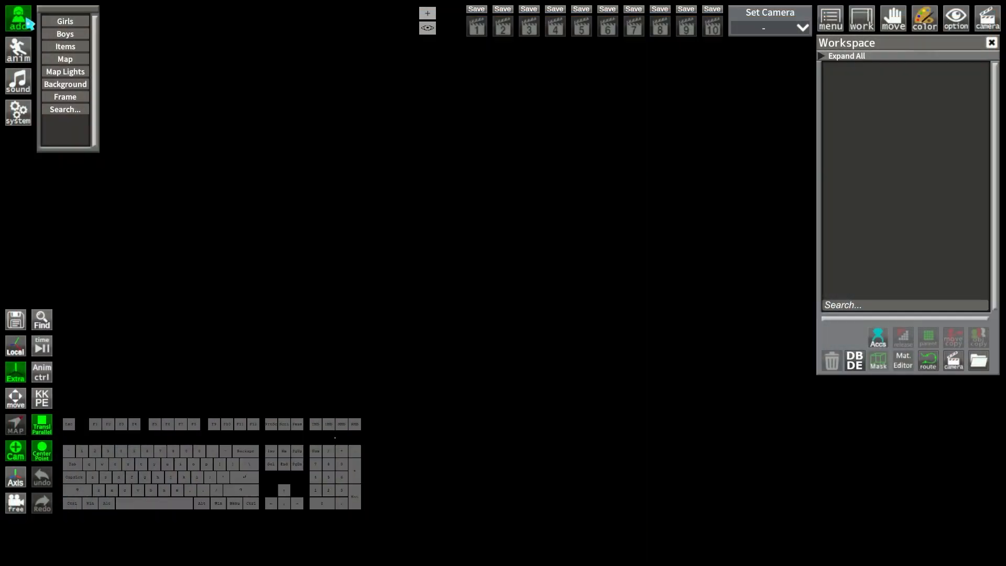
Load the Bedroom map and add the green-haired girl Noxy to the scene.
click(64, 59)
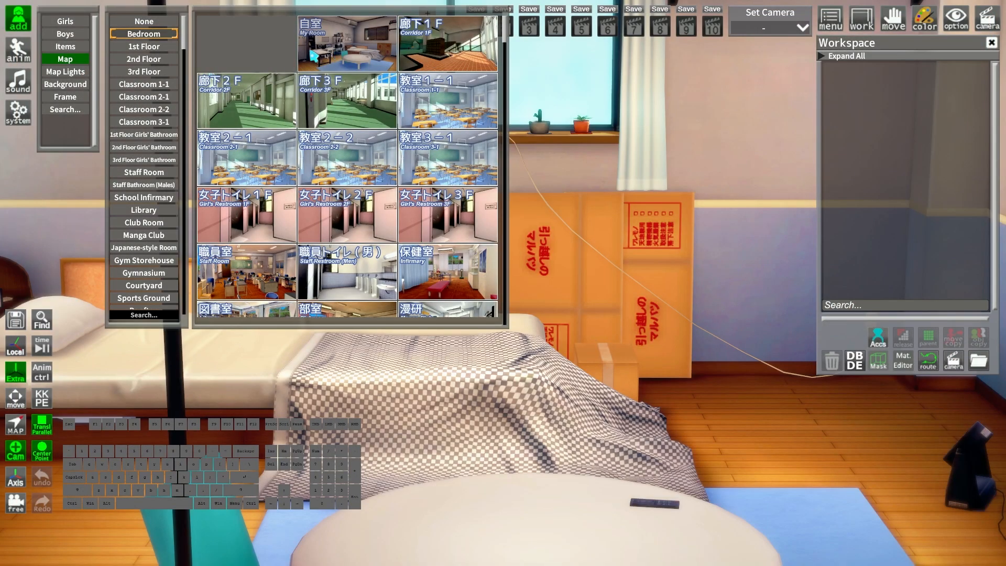
click(64, 21)
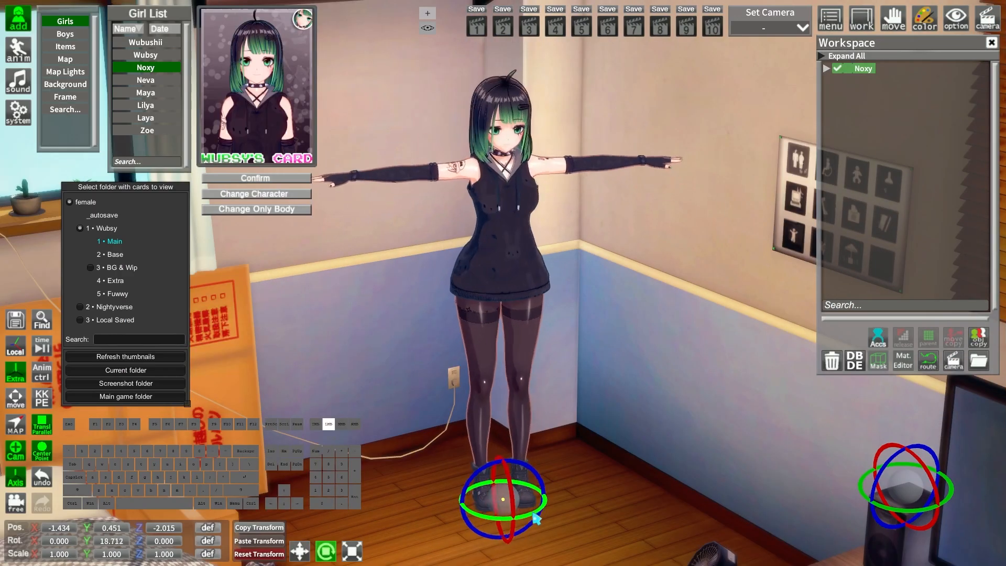
click(256, 178)
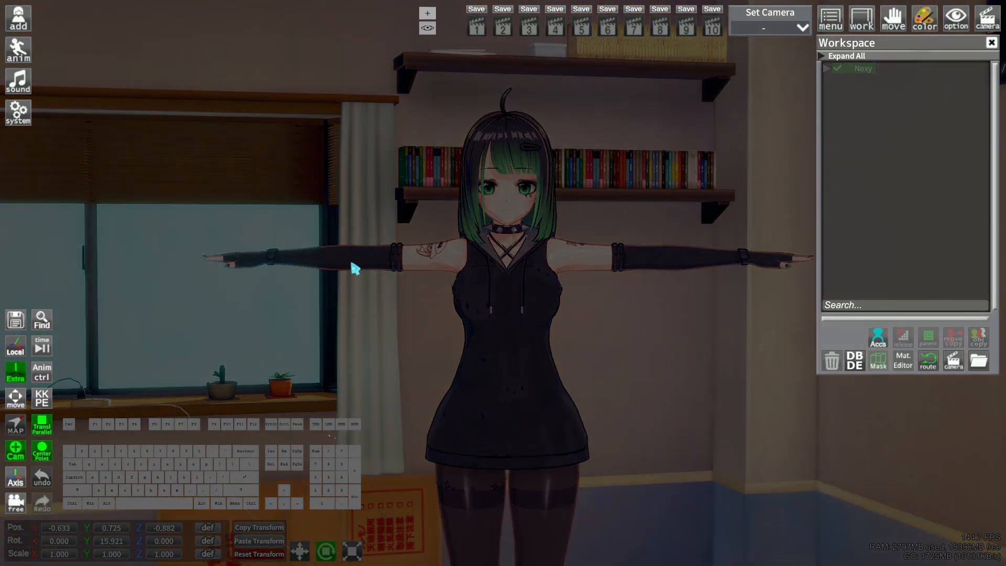
Reload the Bedroom map from the Map list as the scene backdrop.
click(17, 18)
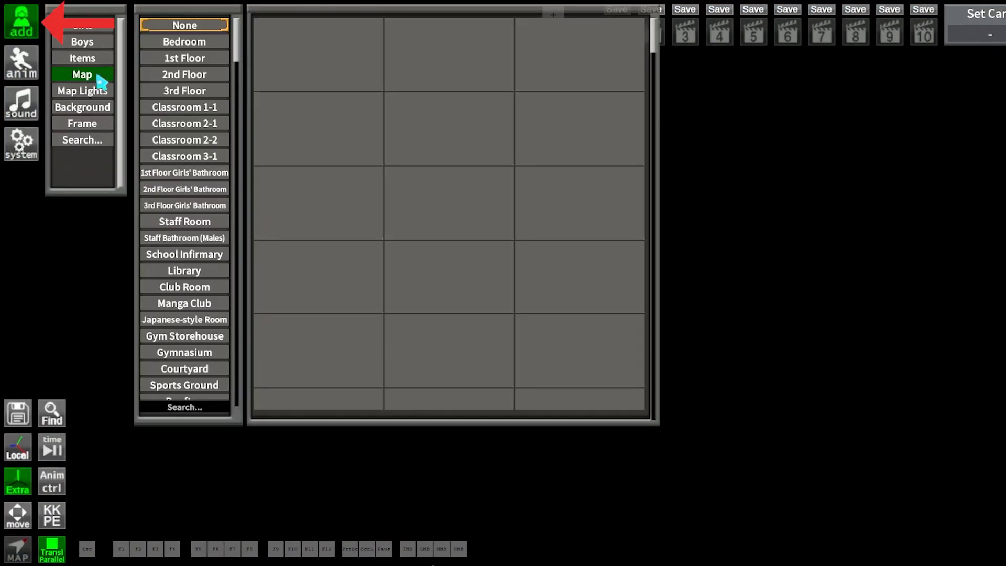
click(185, 42)
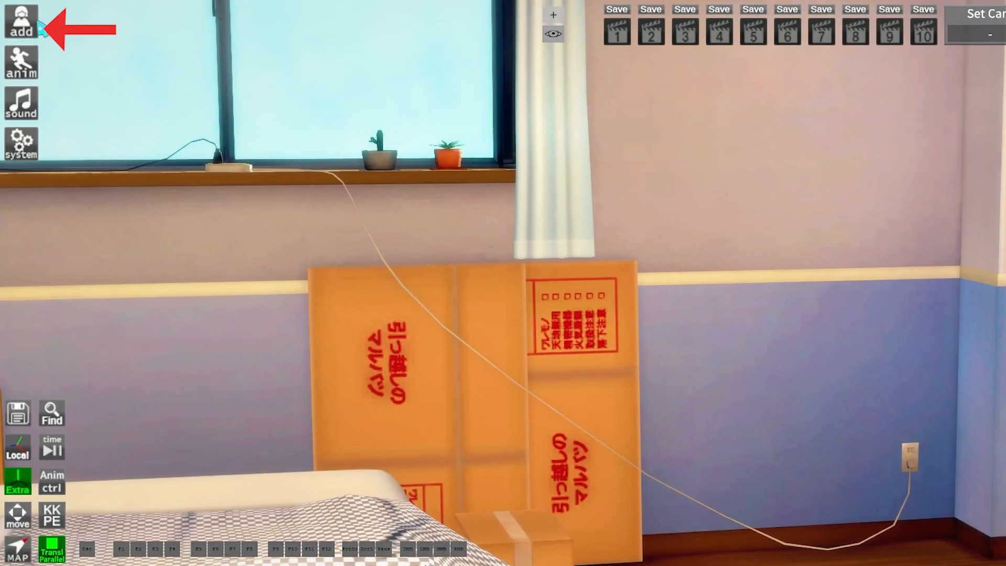
Add Noxy from the Girl List onto the bedroom floor and try her move and scale gizmos.
click(21, 21)
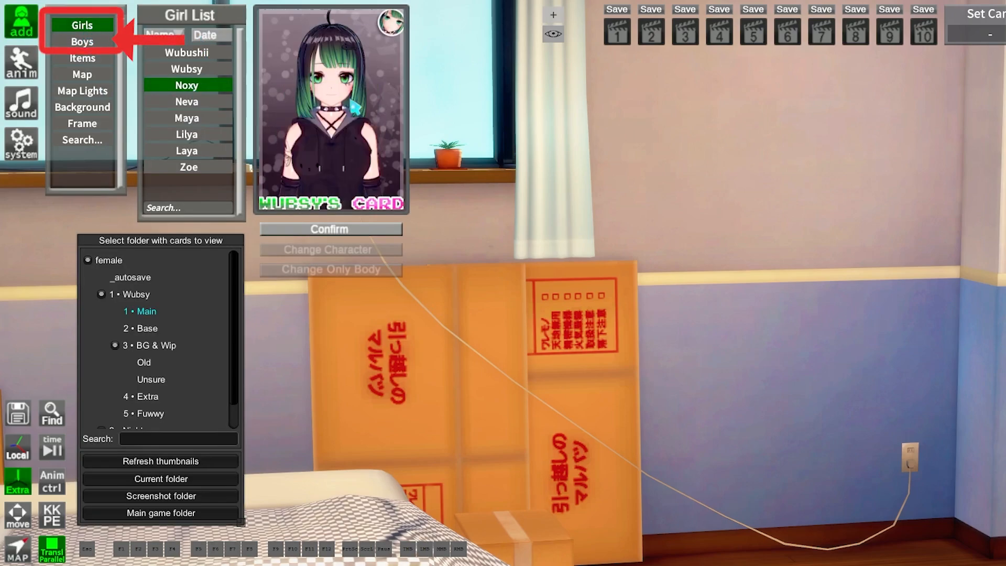
click(329, 229)
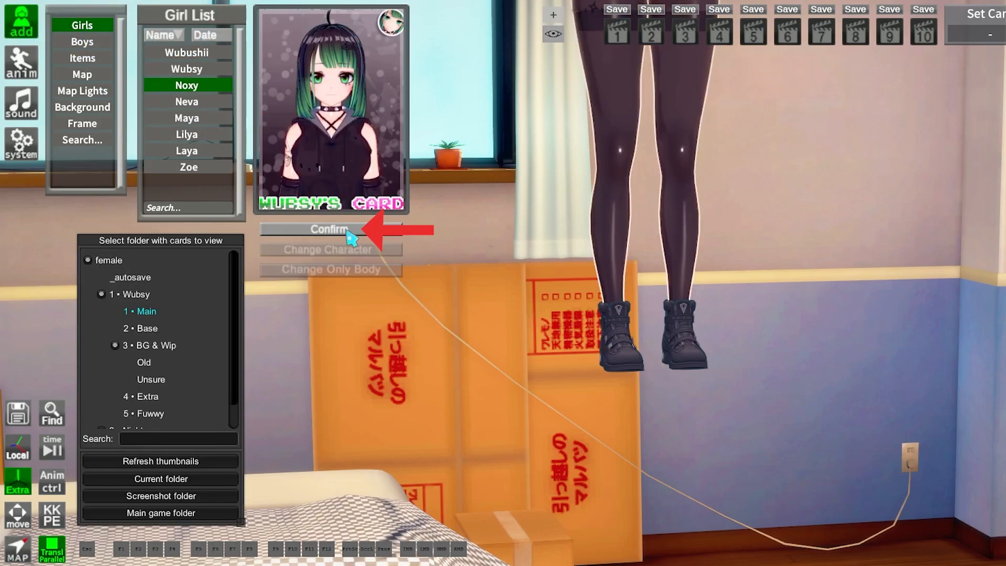
click(329, 230)
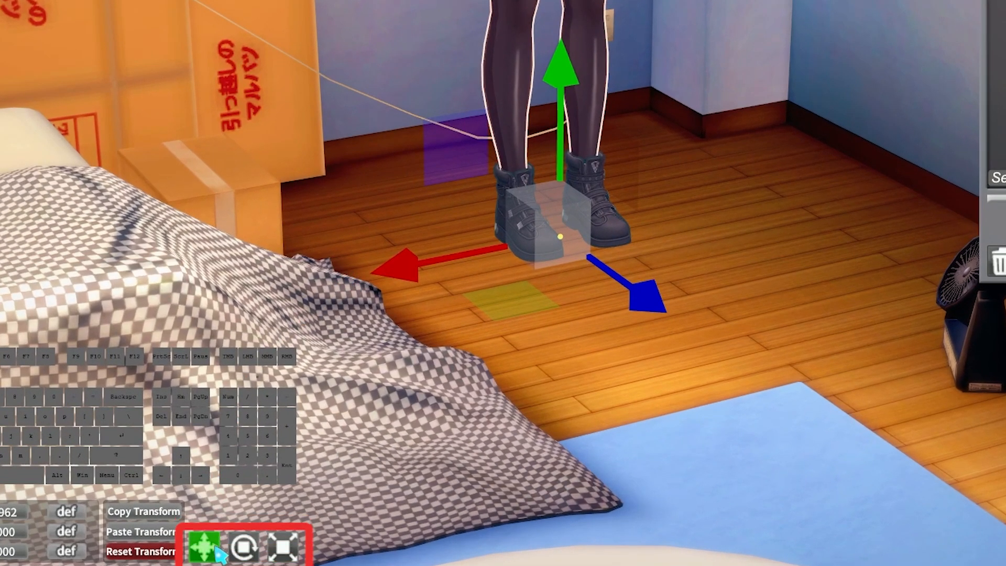
click(245, 549)
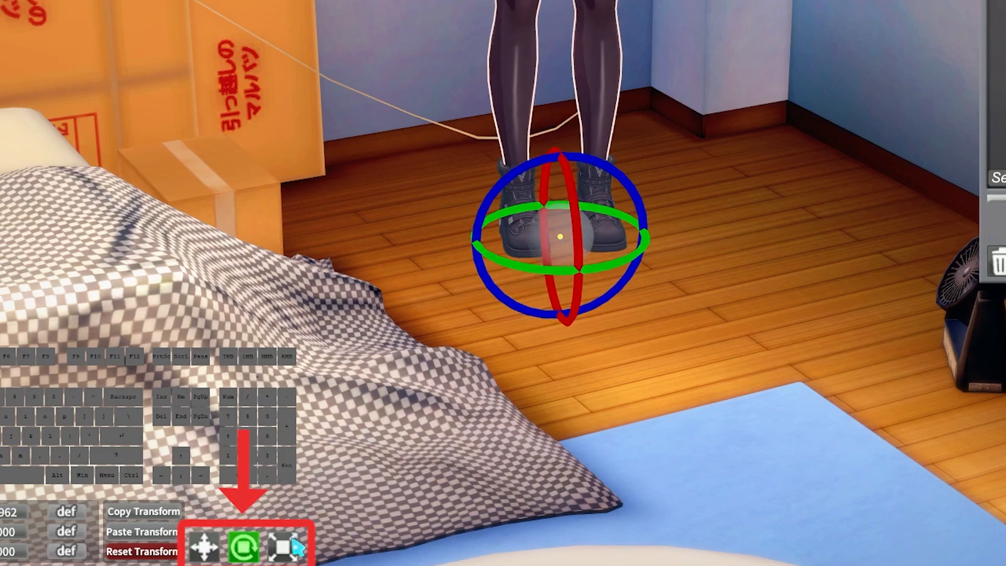
click(282, 546)
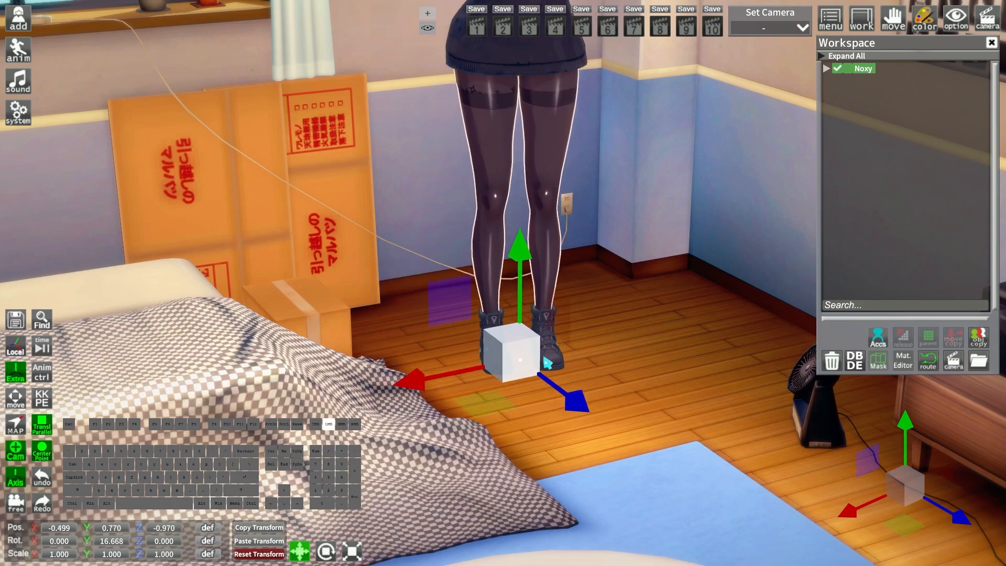
Tilt the camera toward Noxy with a wider field of view, then show the shortcuts reference with F2.
click(326, 552)
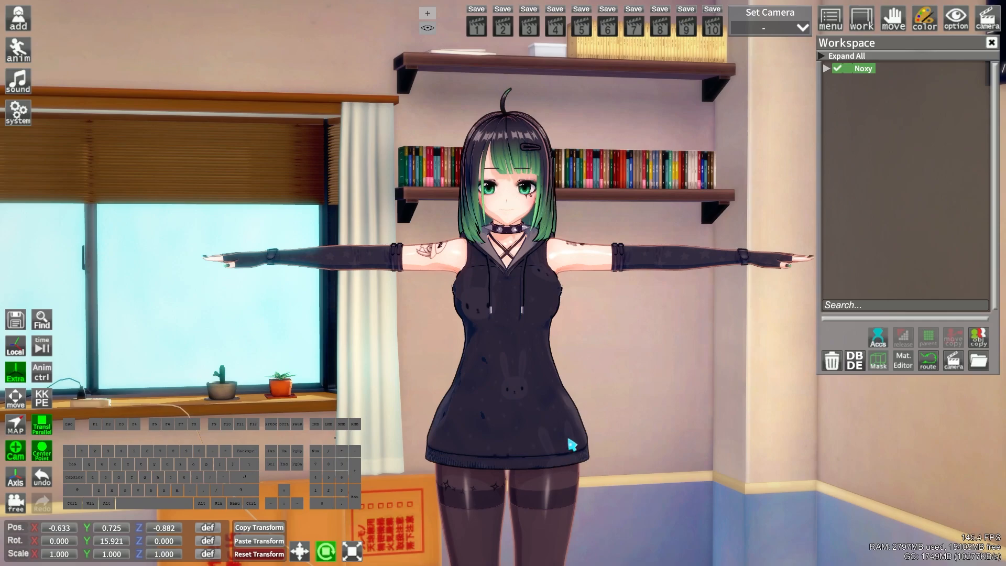
mouse_move(429, 42)
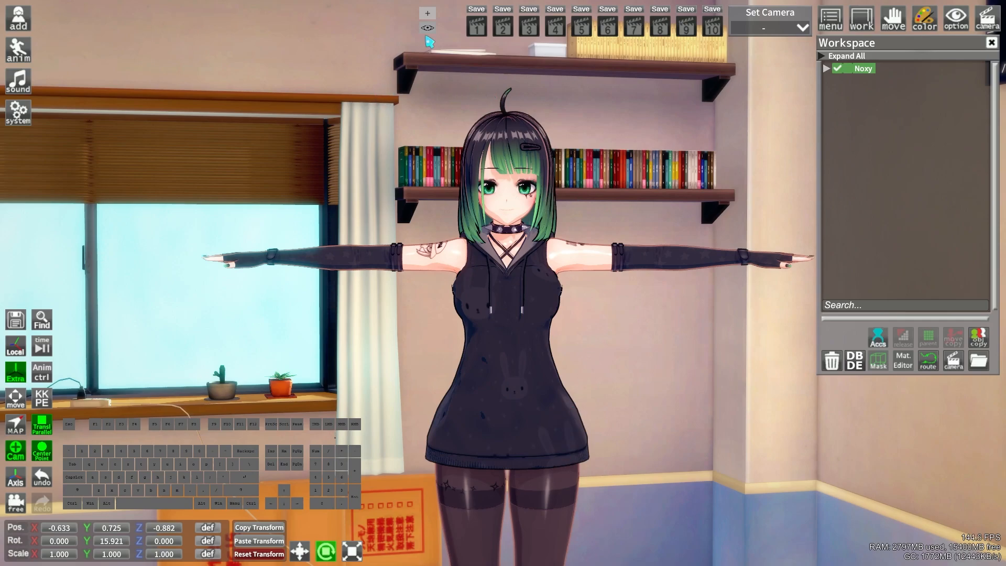
click(428, 27)
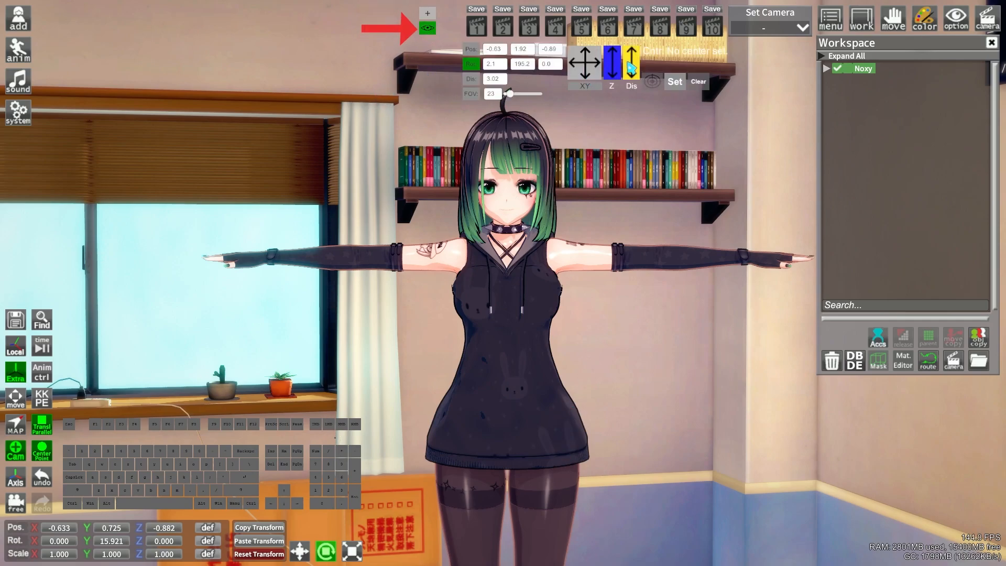
click(426, 27)
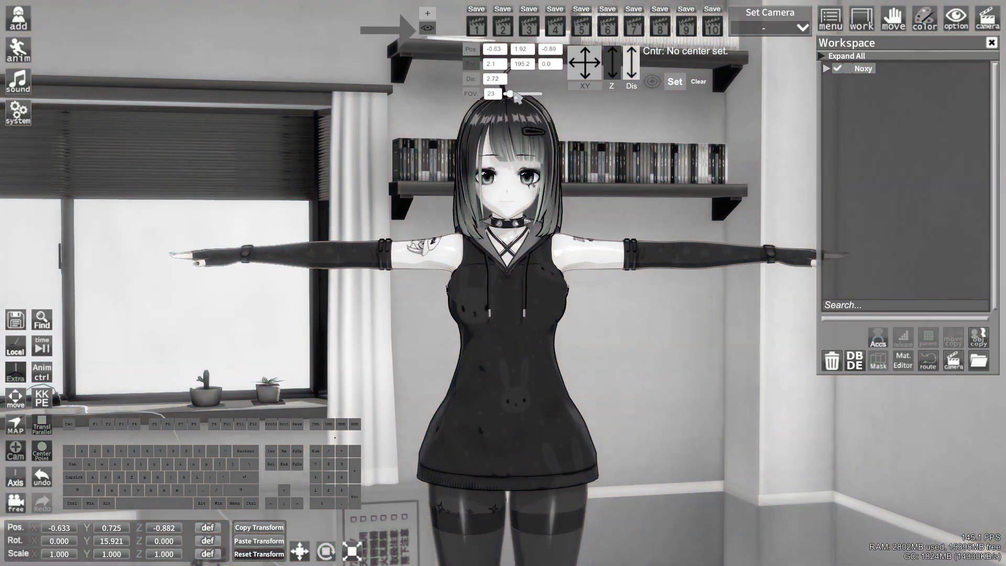
drag(507, 94, 513, 93)
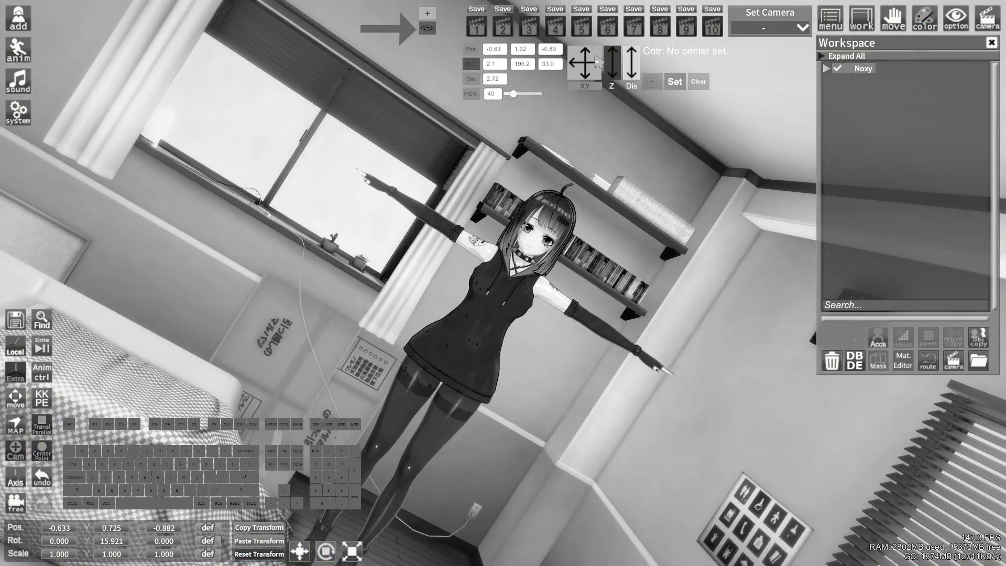
key(f2)
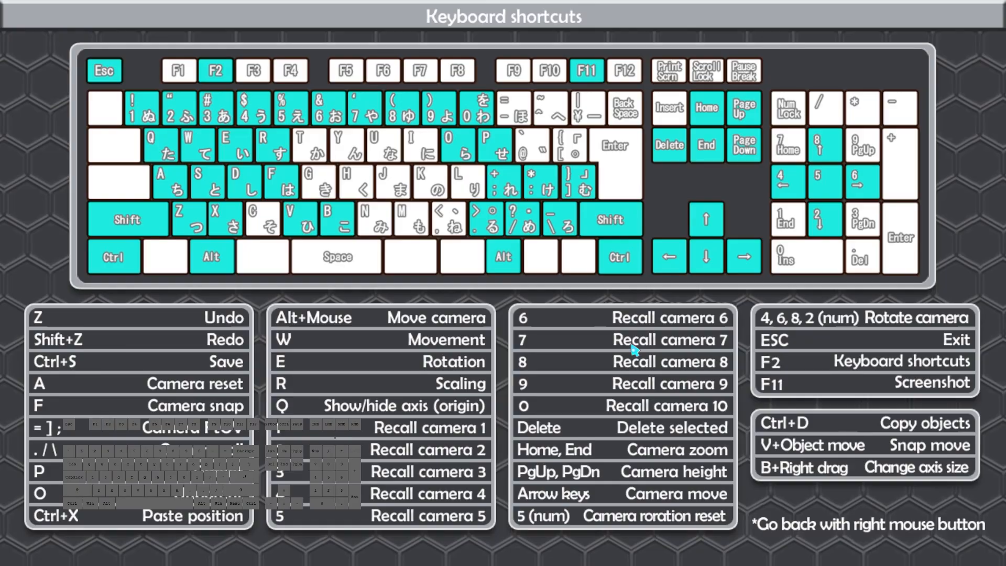
mouse_move(724, 241)
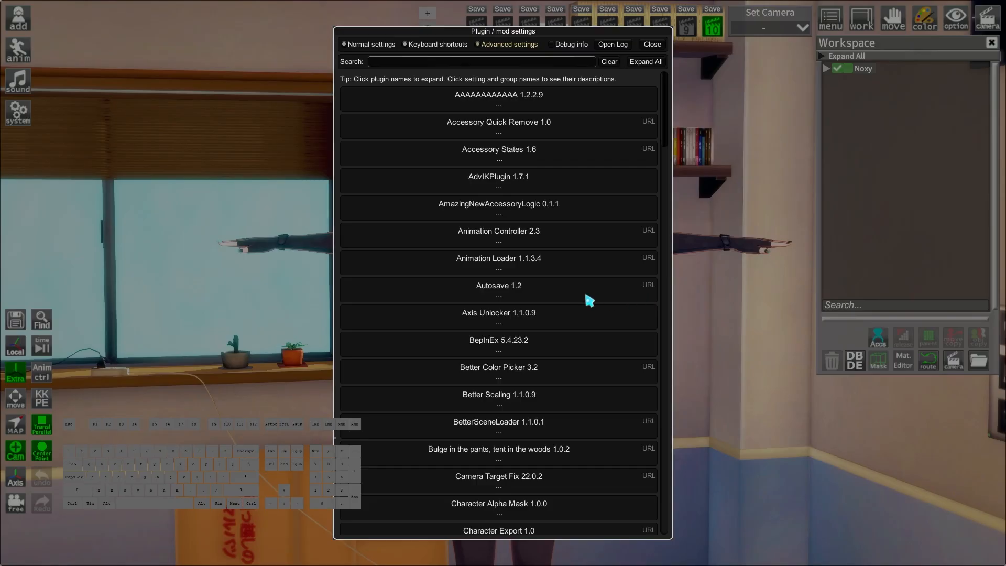
Expand the KK_StudioKeybinds entry in the plugin settings and scroll through its shortcut bindings.
scroll(down, 3)
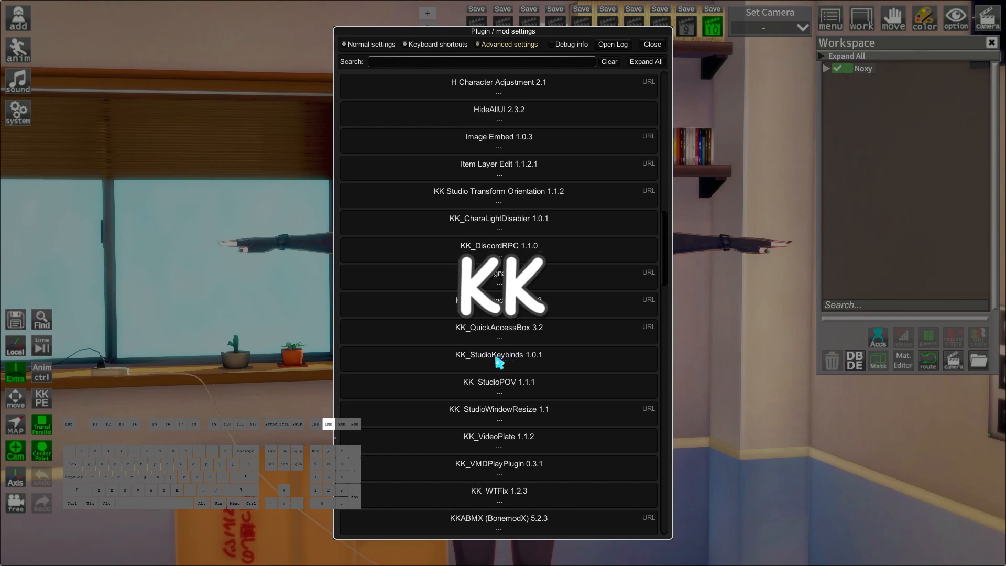
click(498, 354)
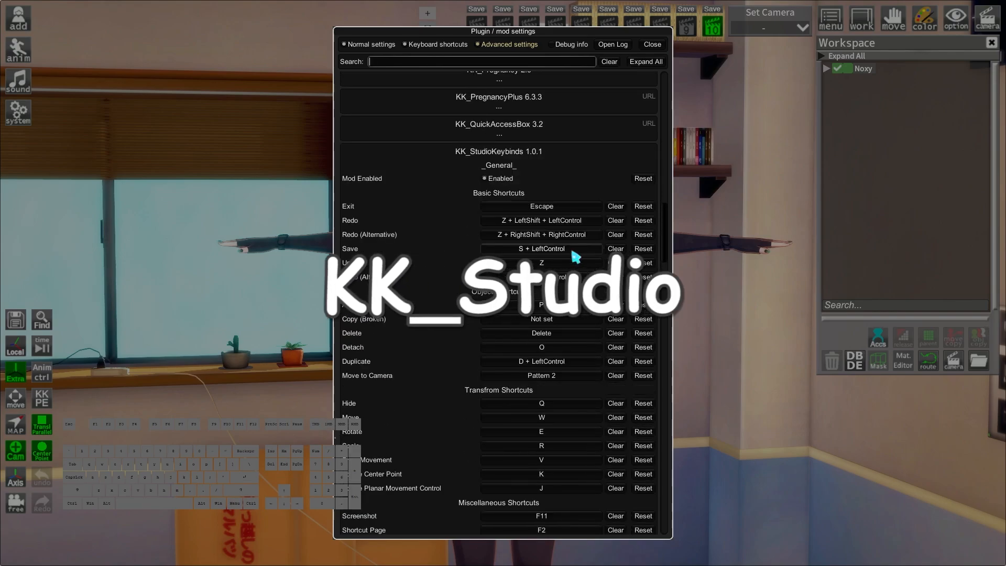
scroll(down, 3)
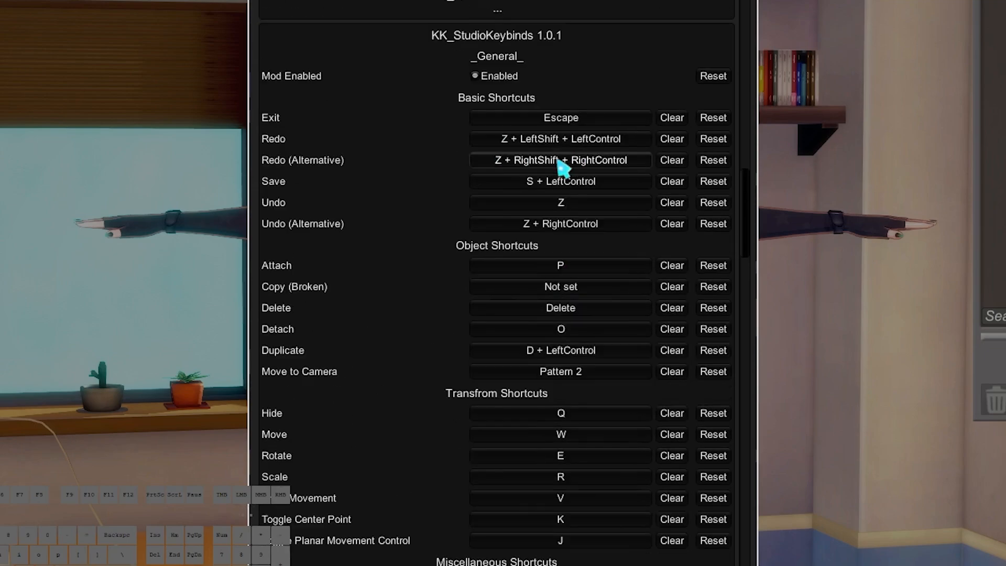
mouse_move(480, 44)
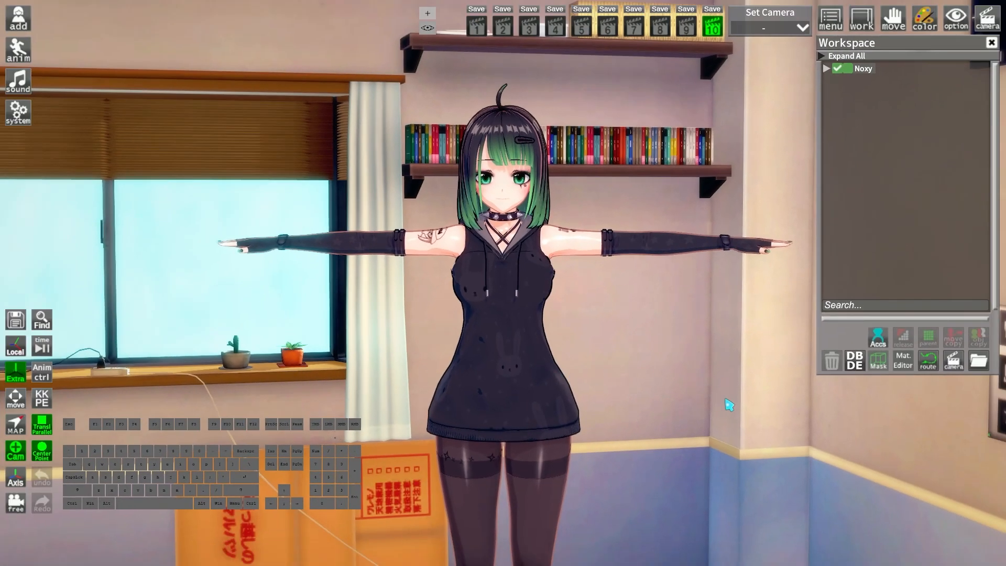
Save the scene with Ctrl+S and browse the saved scenes via System > Load.
key(ctrl+s)
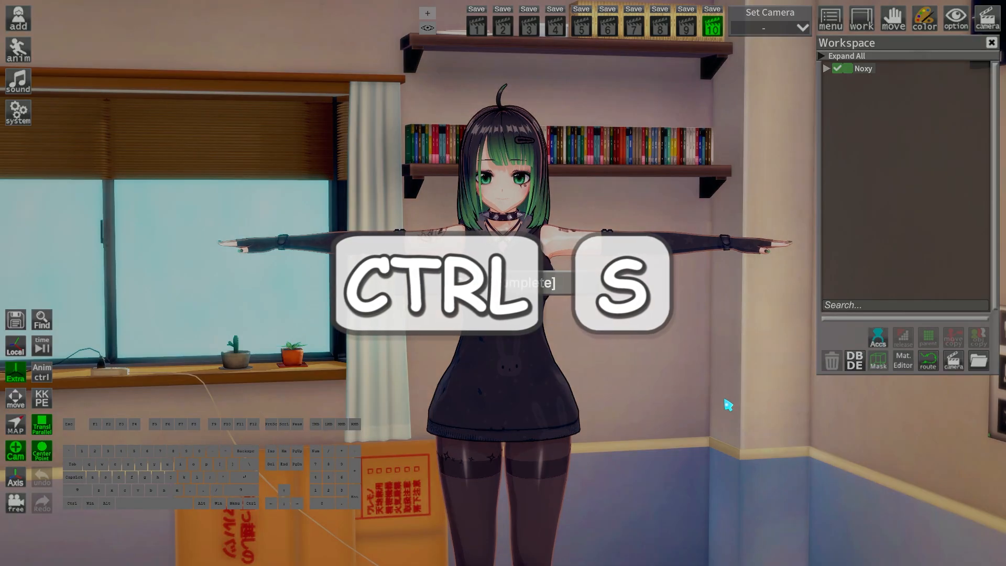
click(18, 112)
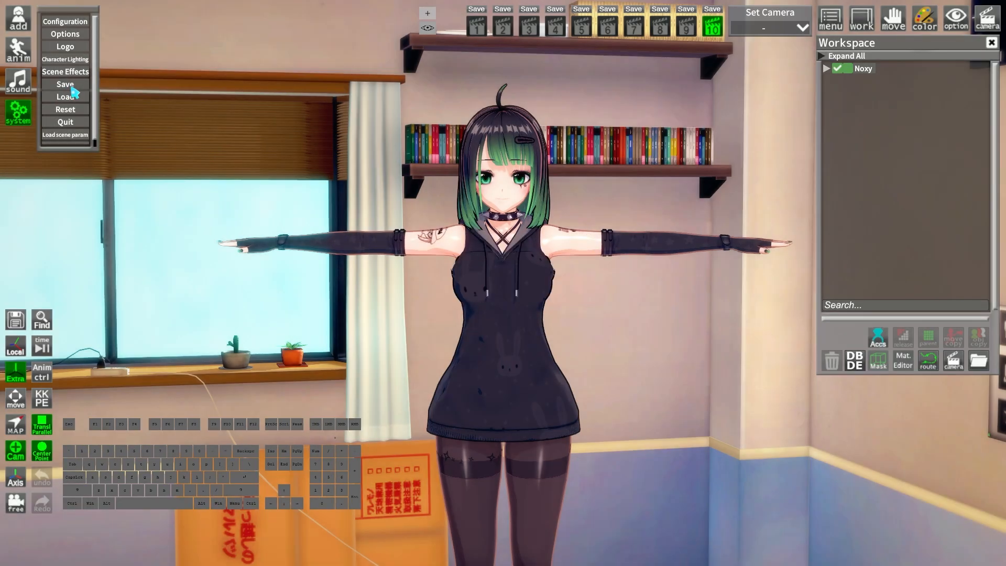
click(65, 96)
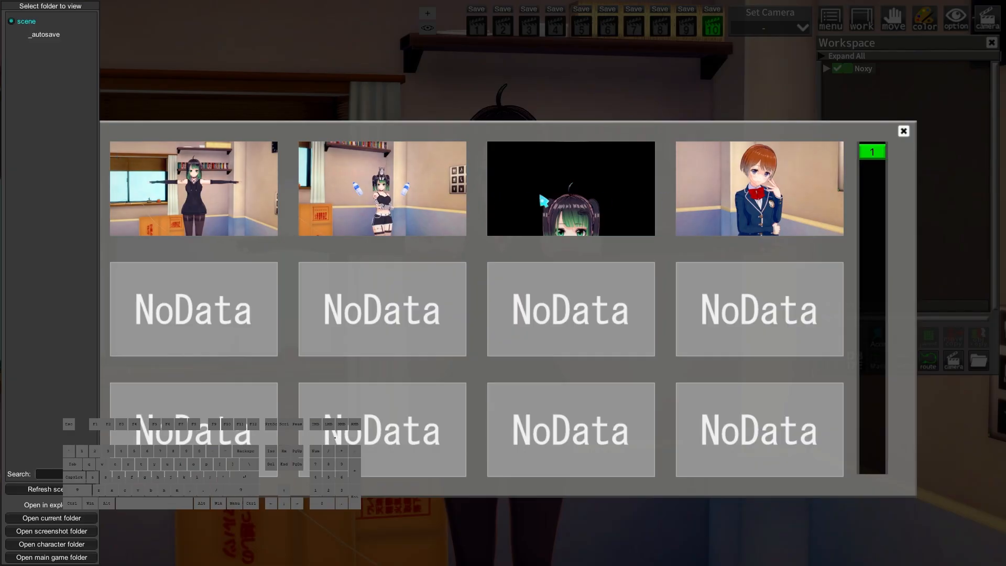
mouse_move(499, 292)
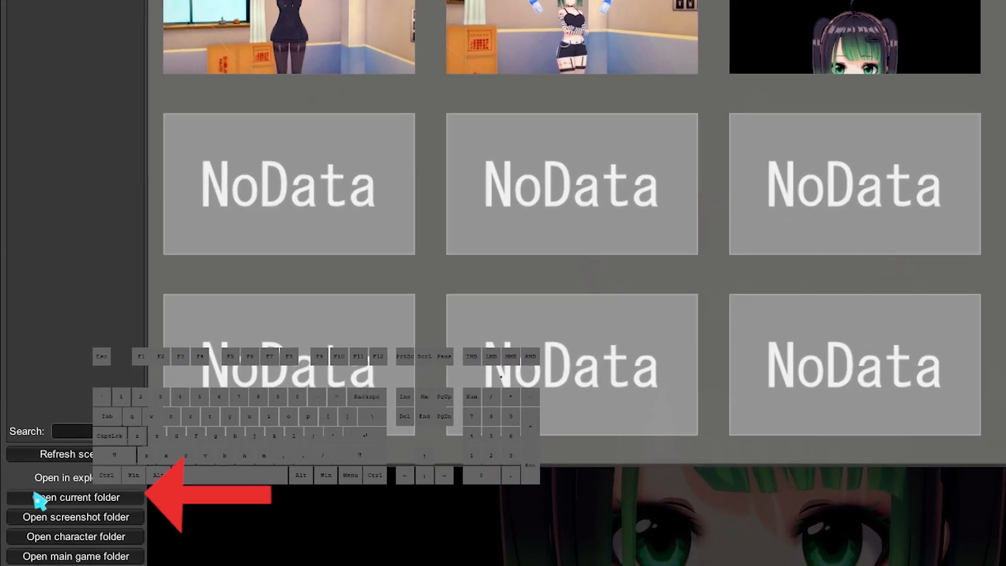
Open the scene folder on disk, refresh the scene list and show its subfolders.
click(76, 497)
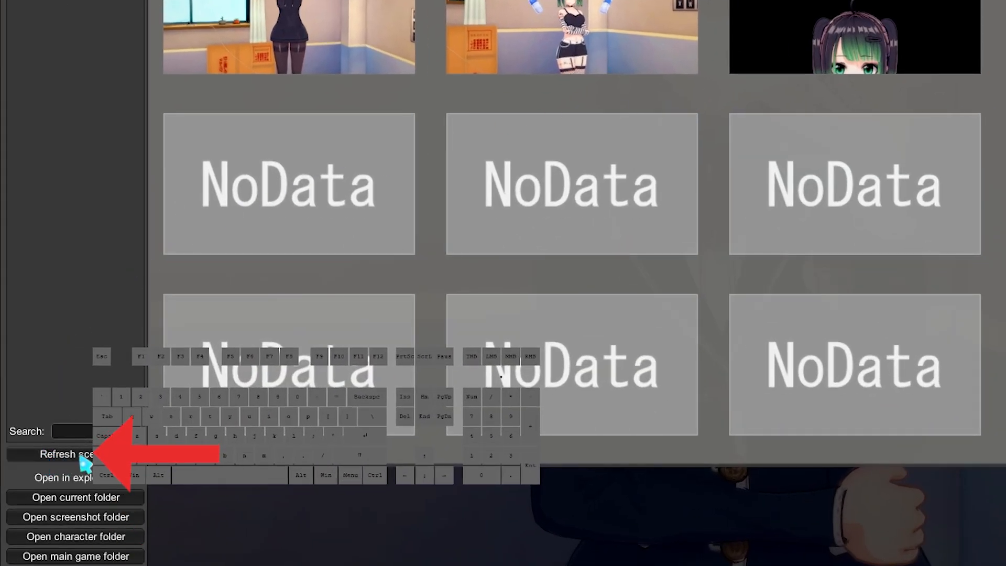
click(60, 454)
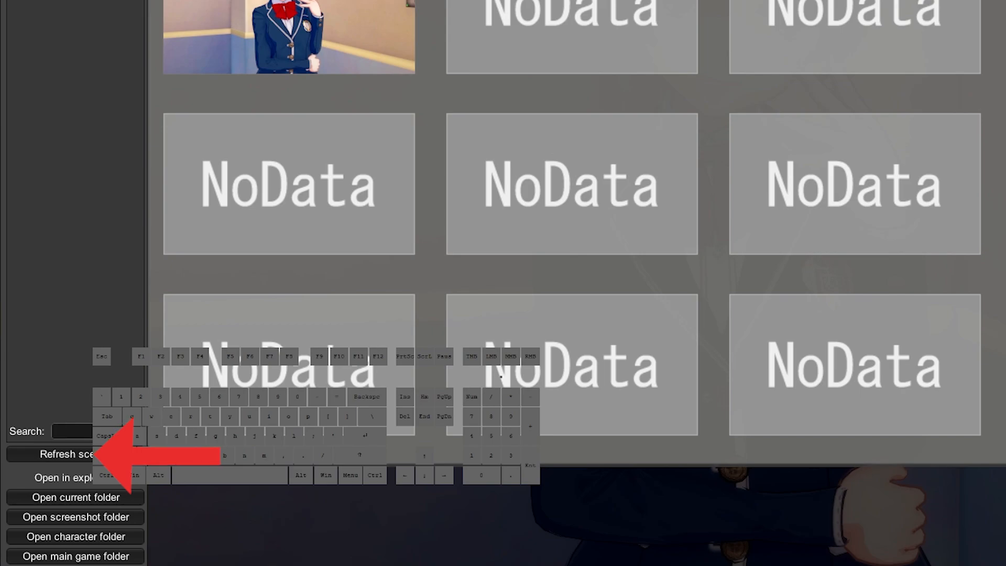
click(68, 454)
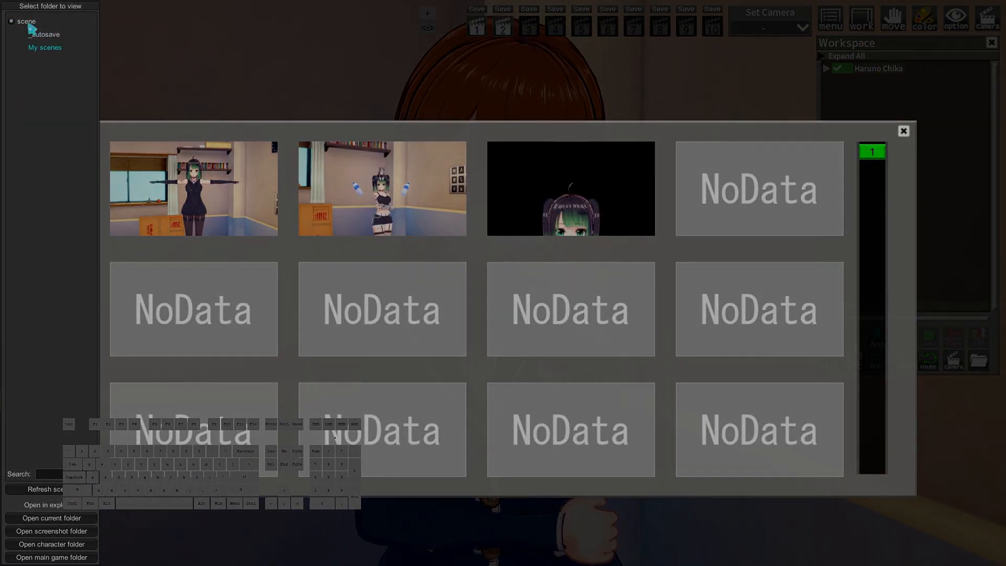